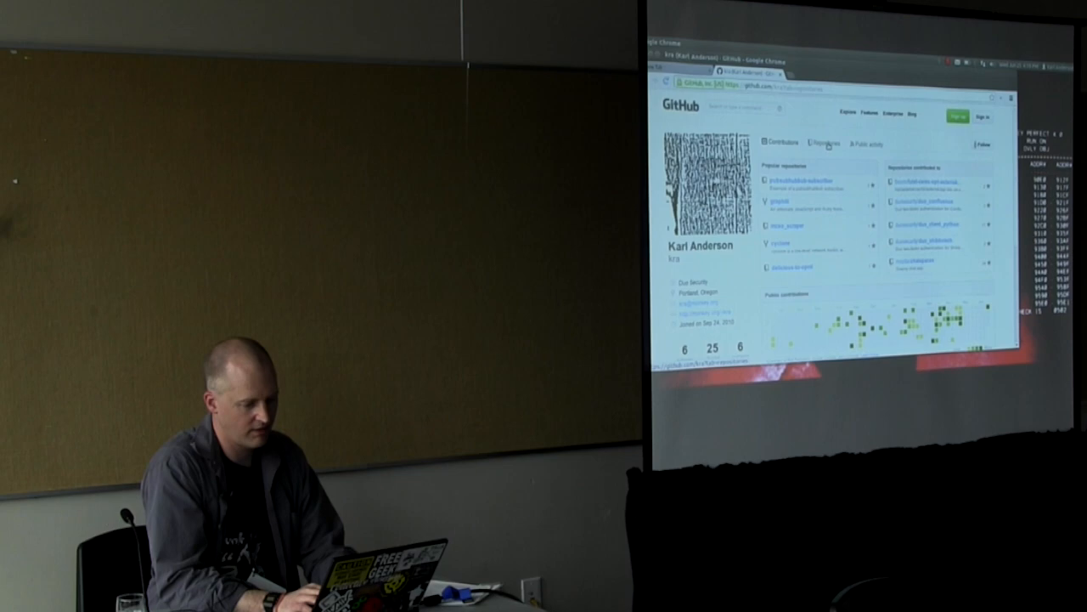
- From the profile's Repositories list, open the futel repository's file listing
click(823, 143)
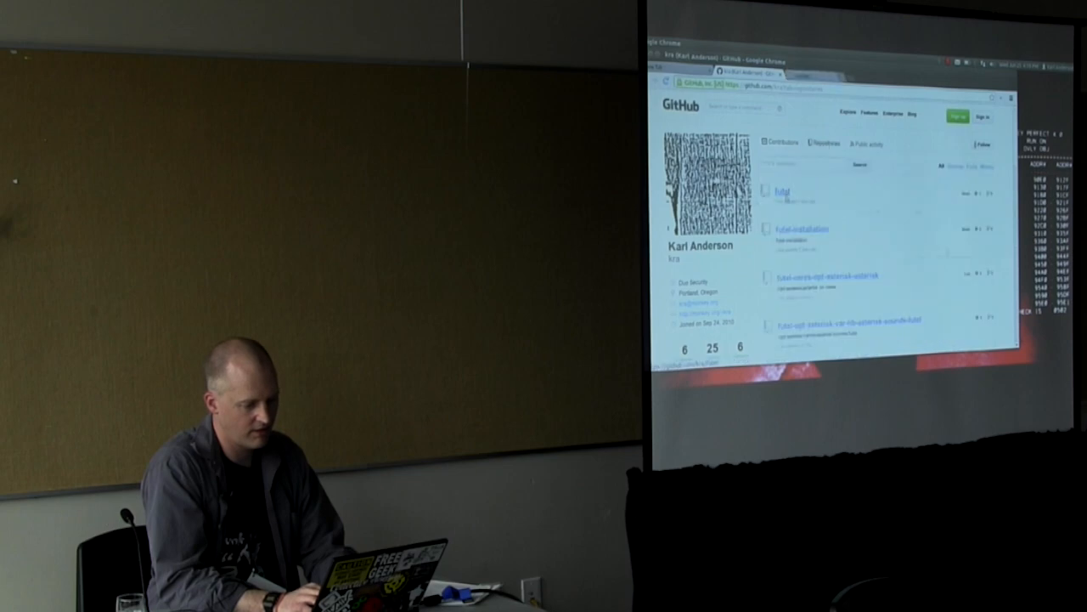
click(782, 190)
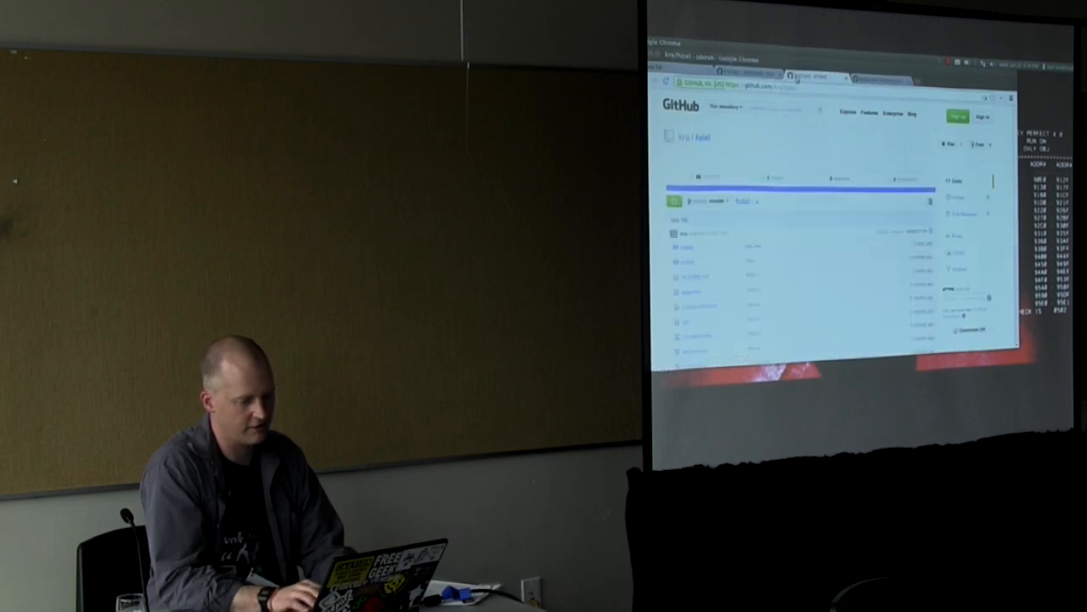